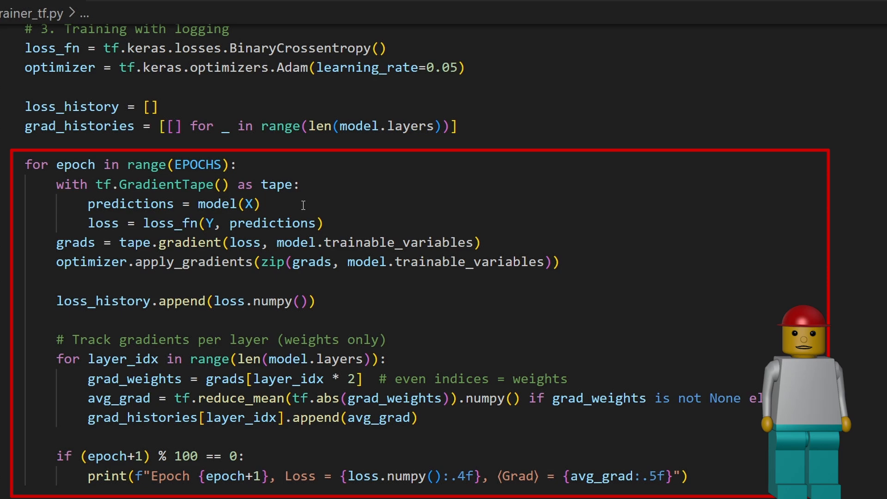
- Run the TensorFlow trainer for 1000 epochs and review the loss, gradient and prediction plots
{"action": "scroll", "scroll_direction": "down", "scroll_amount": 3}
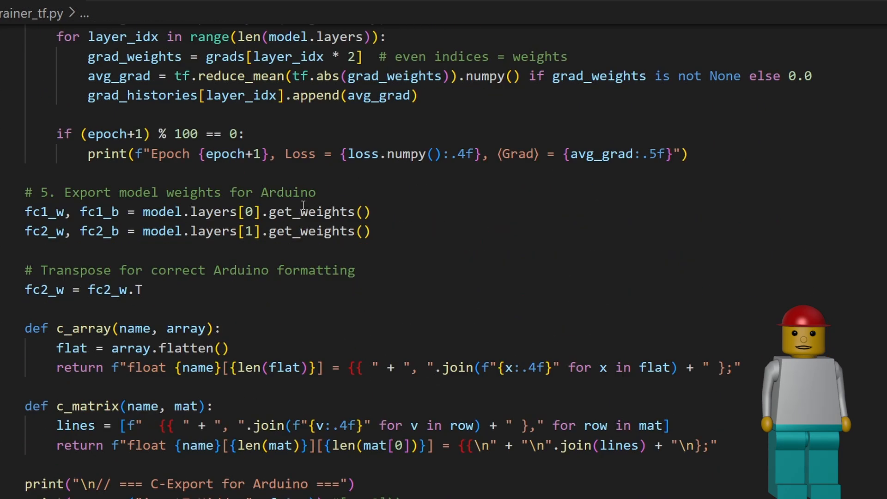
{"action": "scroll", "scroll_direction": "down", "scroll_amount": 3}
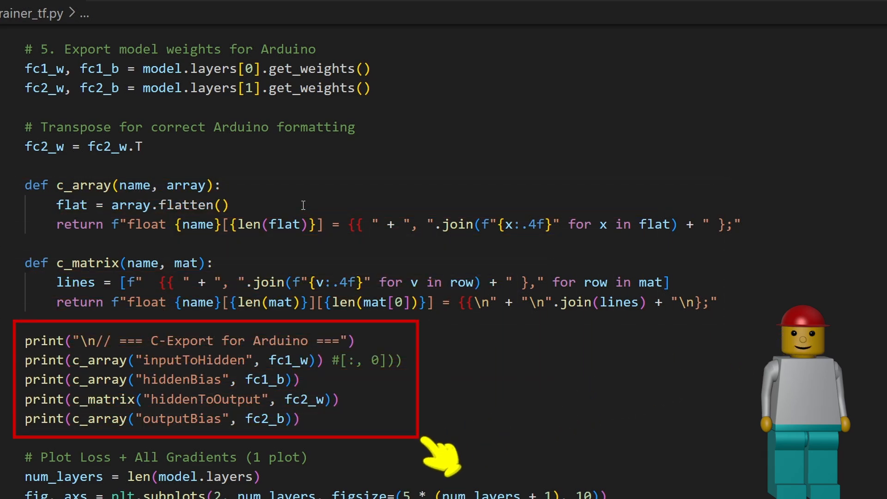
{"action": "scroll", "scroll_direction": "down", "scroll_amount": 3}
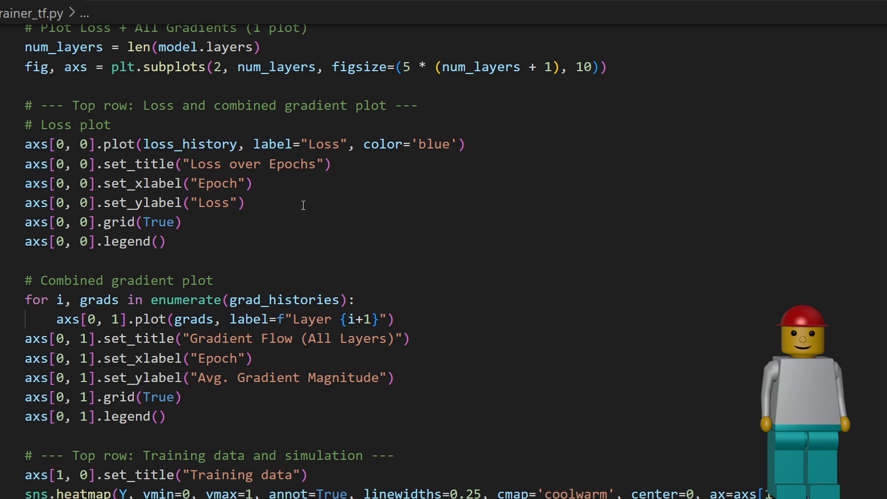
{"action": "scroll", "scroll_direction": "down", "scroll_amount": 3}
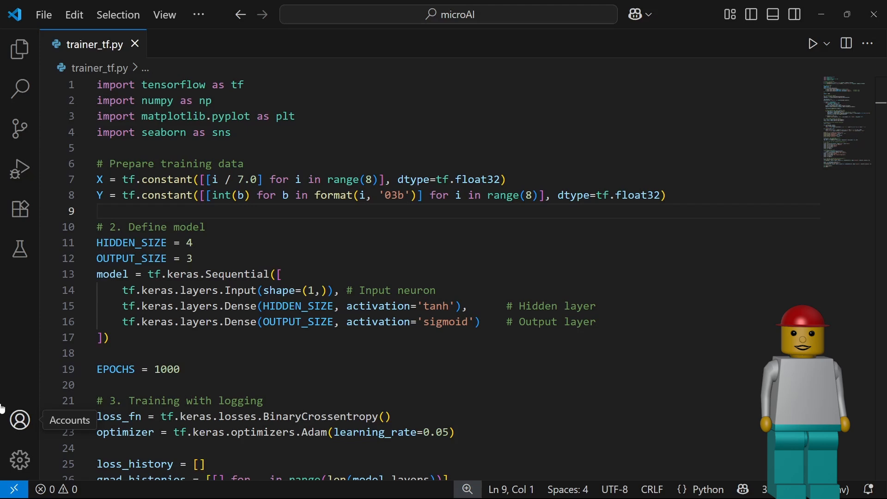
{"action": "mouse_move", "coordinate": [705, 92]}
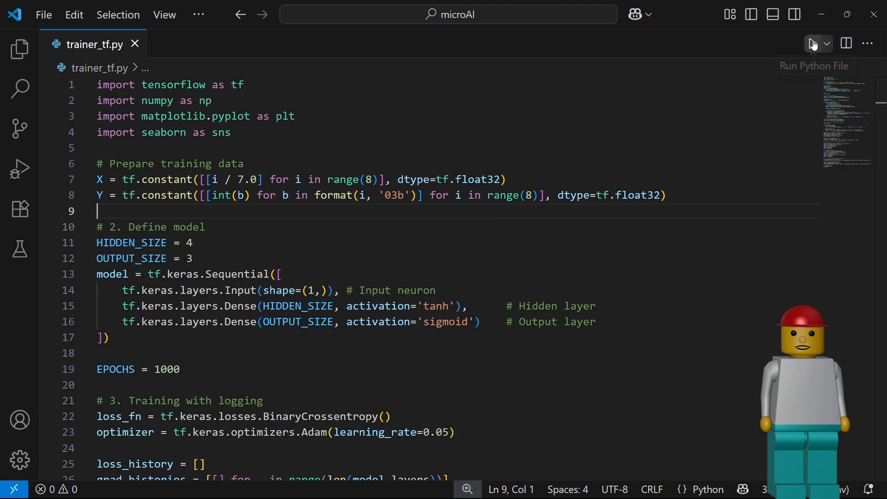
{"action": "left_click", "coordinate": [811, 43]}
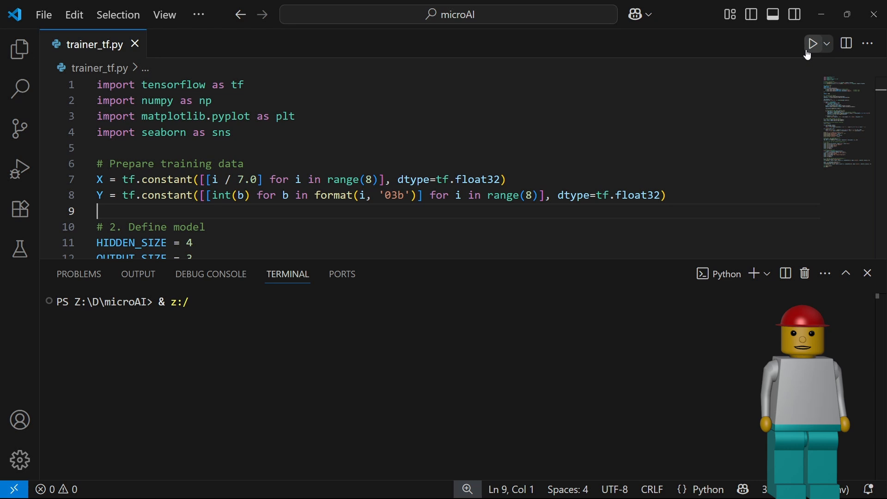
{"action": "left_click", "coordinate": [811, 43]}
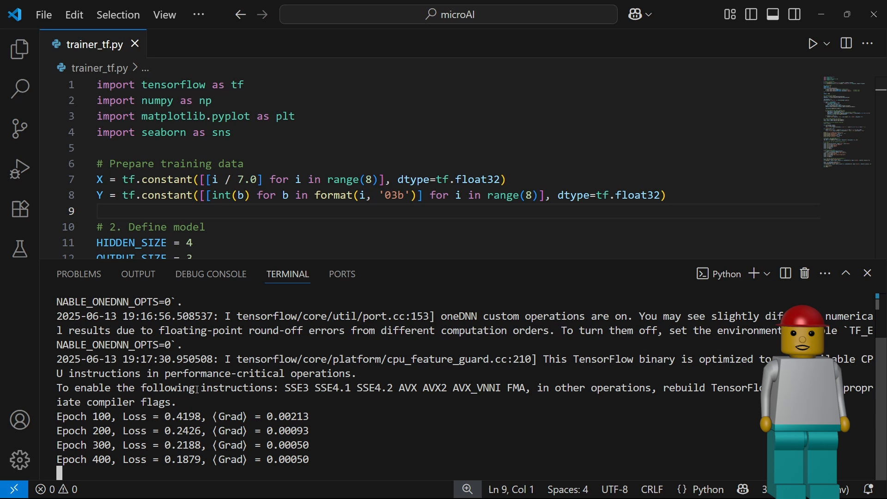
{"action": "scroll", "scroll_direction": "down", "scroll_amount": 3}
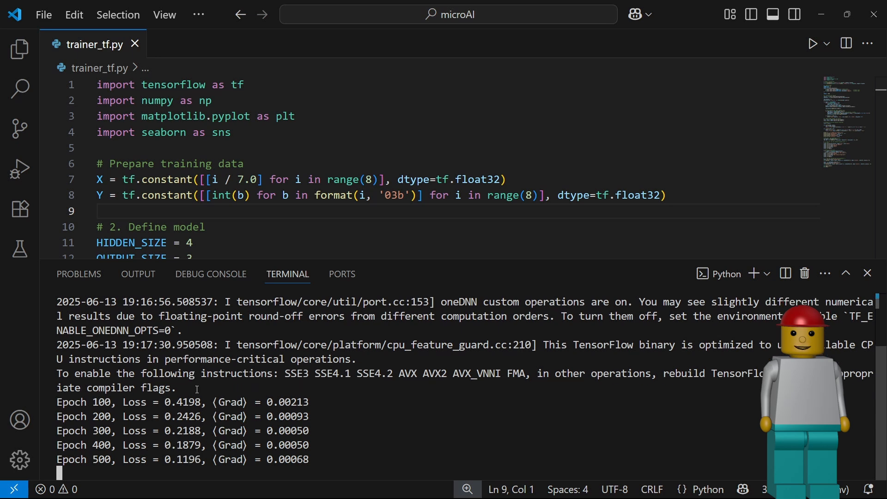
{"action": "scroll", "scroll_direction": "down", "scroll_amount": 3}
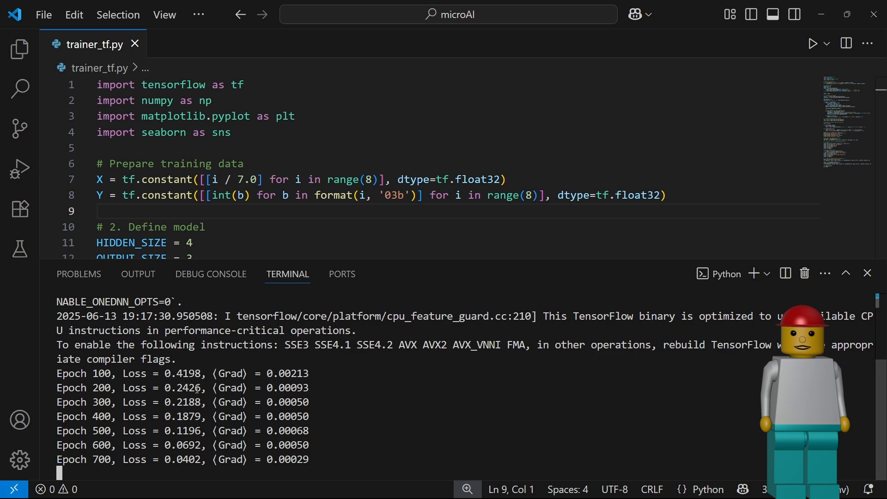
{"action": "scroll", "scroll_direction": "down", "scroll_amount": 3}
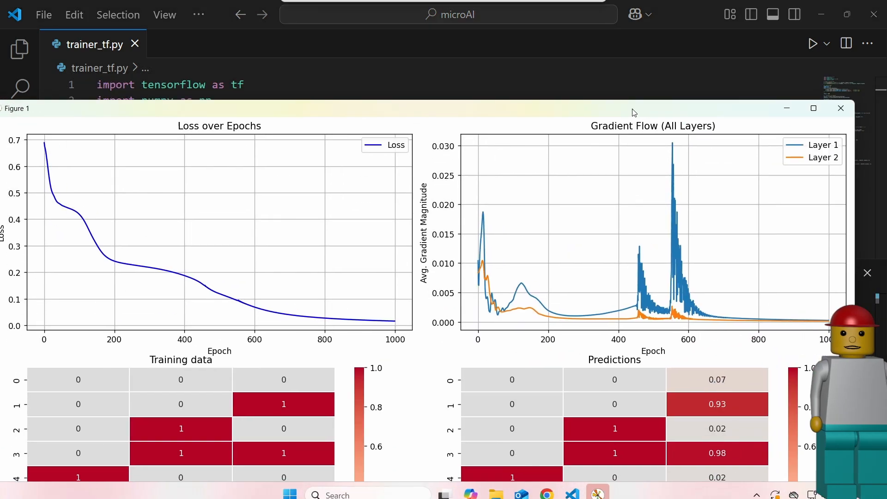
{"action": "left_click", "coordinate": [813, 109]}
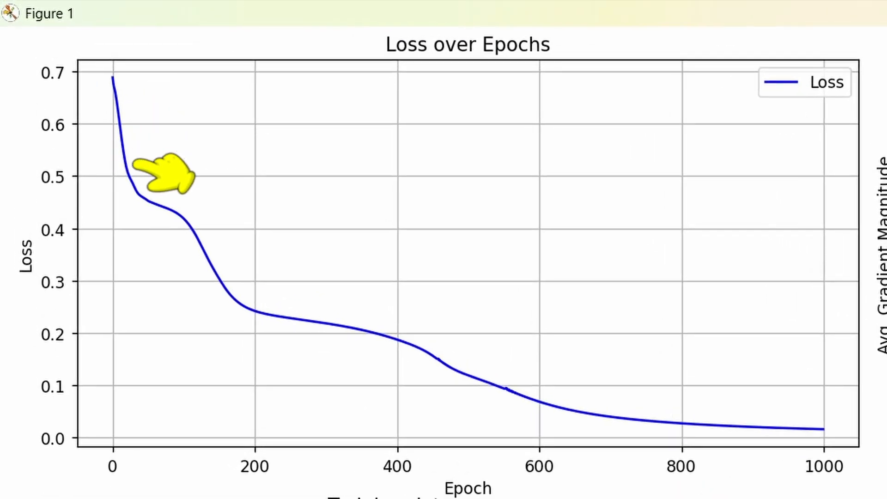
{"action": "mouse_move", "coordinate": [257, 285]}
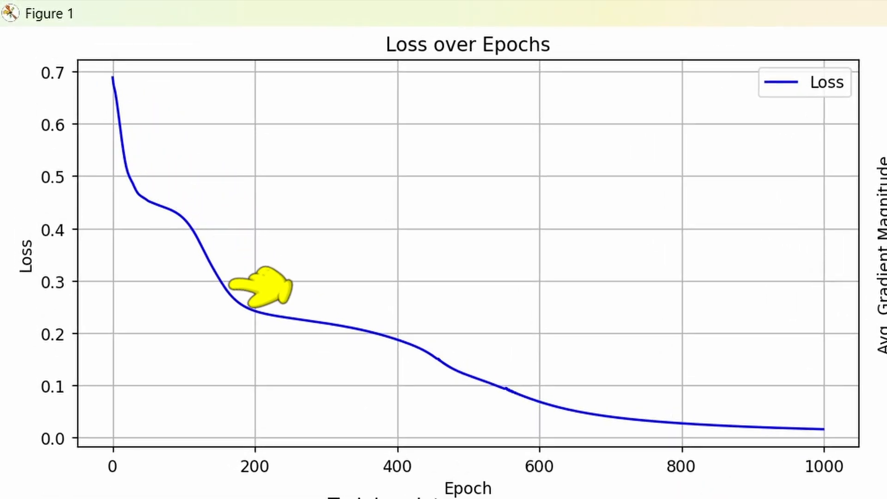
{"action": "mouse_move", "coordinate": [453, 328]}
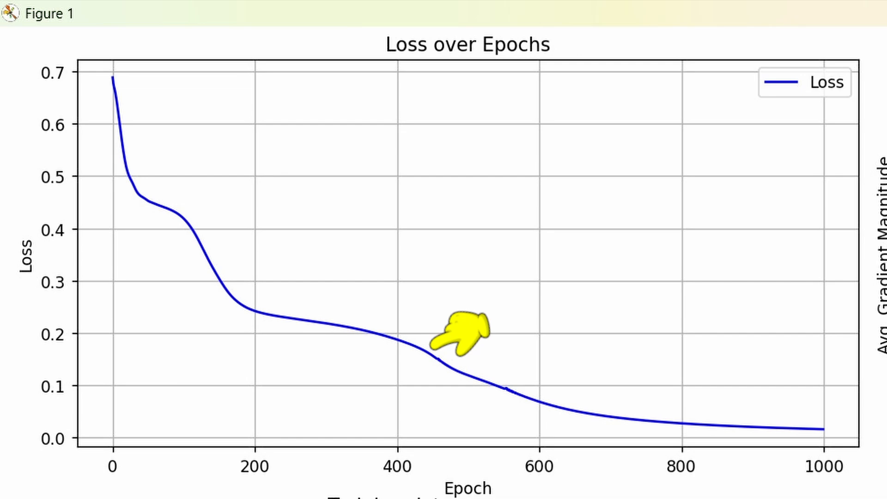
{"action": "mouse_move", "coordinate": [656, 385]}
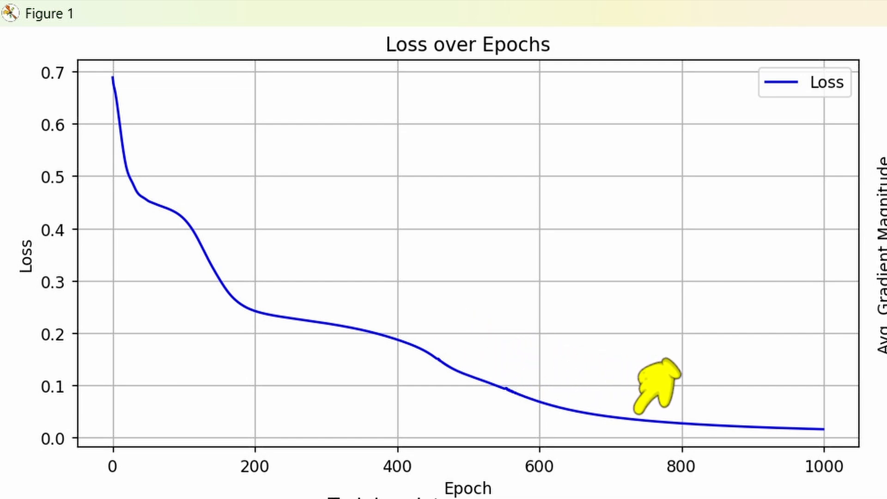
{"action": "mouse_move", "coordinate": [842, 390]}
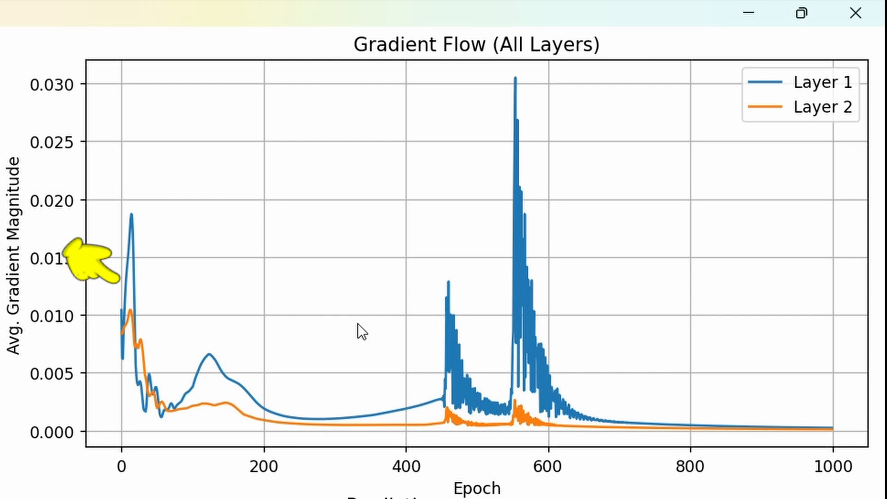
{"action": "mouse_move", "coordinate": [181, 388]}
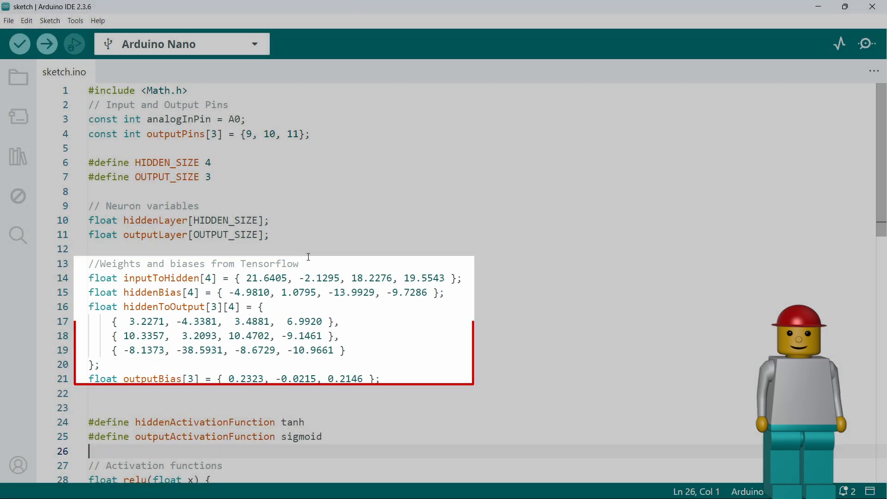
- Scroll sketch.ino down to the exported weights, biases and sigmoid/tanh functions
{"action": "scroll", "scroll_direction": "down", "scroll_amount": 3}
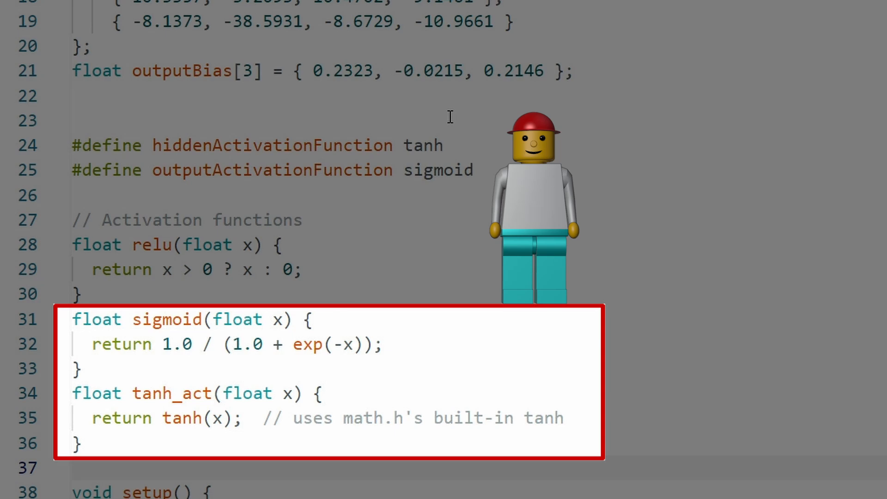
{"action": "scroll", "scroll_direction": "down", "scroll_amount": 3}
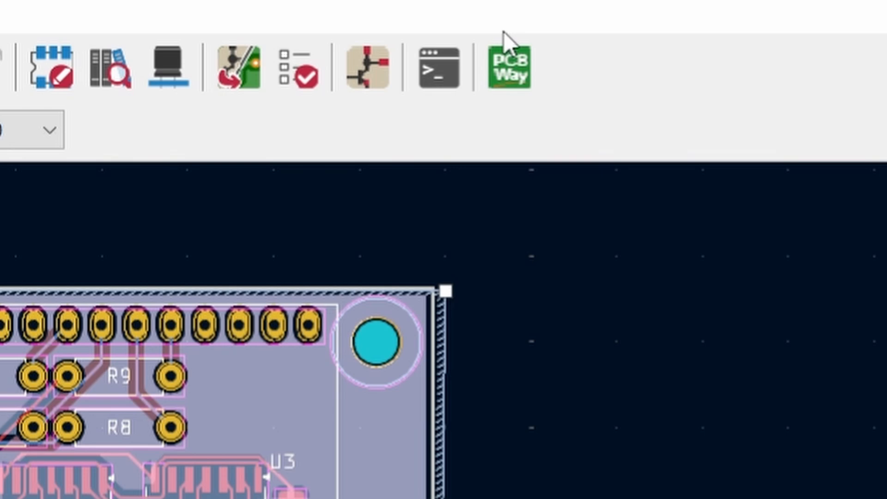
- Upload the board with the PCBWay plugin for a five-board, two-layer quote
{"action": "left_click", "coordinate": [505, 68]}
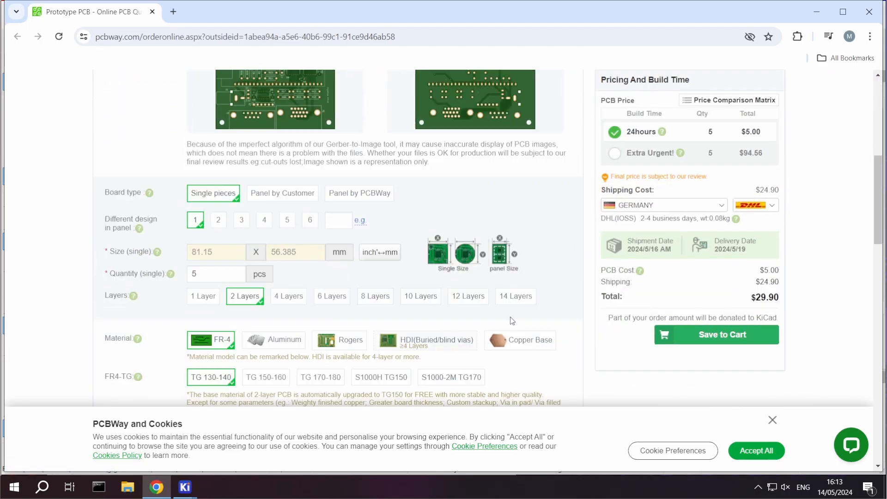
{"action": "scroll", "scroll_direction": "down", "scroll_amount": 3}
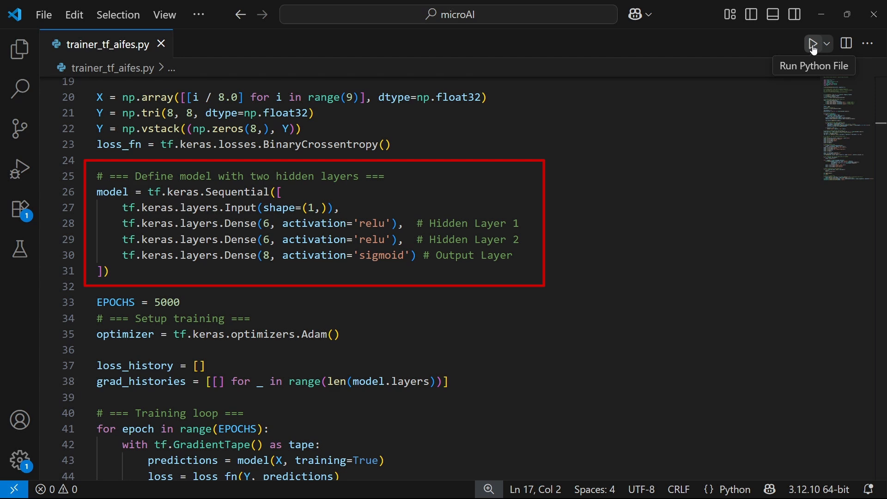
- Run the training script for the two-hidden-layer ReLU model with sigmoid output
{"action": "left_click", "coordinate": [811, 43]}
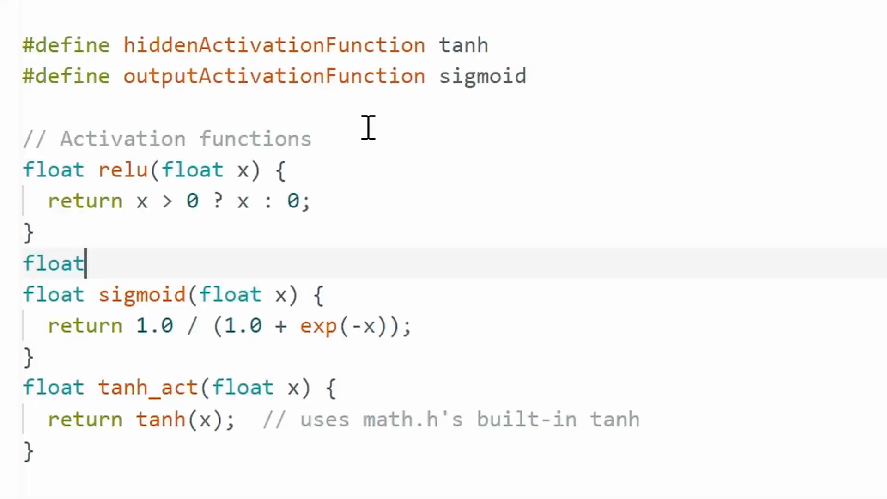
- Write leaky_relu(float x, float alfa=0.3), returning x when positive and x*alfa otherwise
{"action": "type", "text": "leaky_relu(float x, float alfa=0.3){"}
{"action": "type", "text": "return x > 0? x:"}
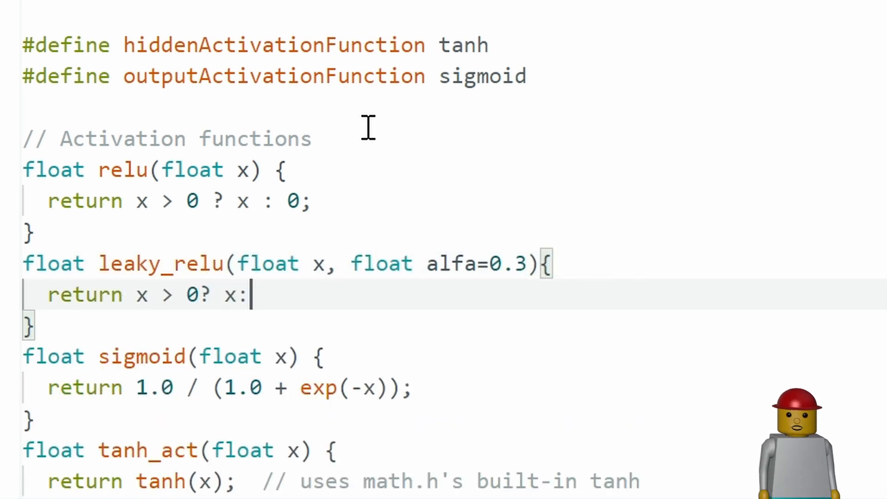
{"action": "type", "text": "x*alf"}
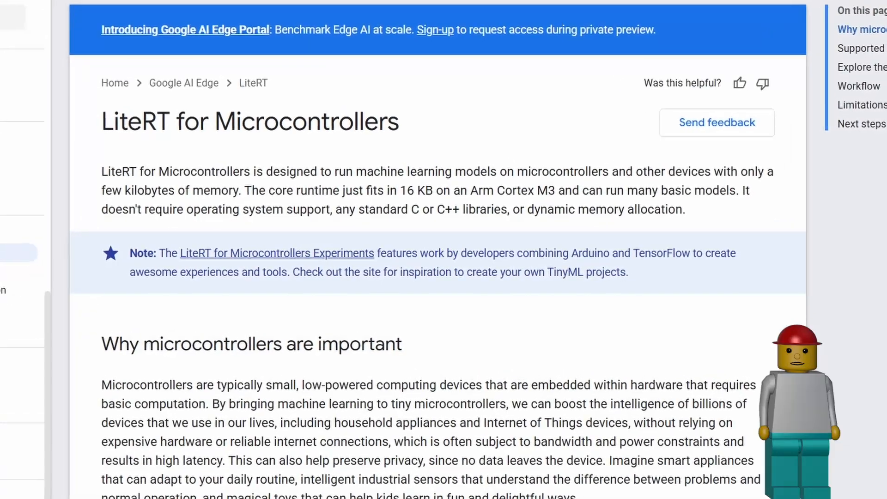
- Scroll the LiteRT for Microcontrollers page down to the Supported platforms list
{"action": "scroll", "scroll_direction": "down", "scroll_amount": 3}
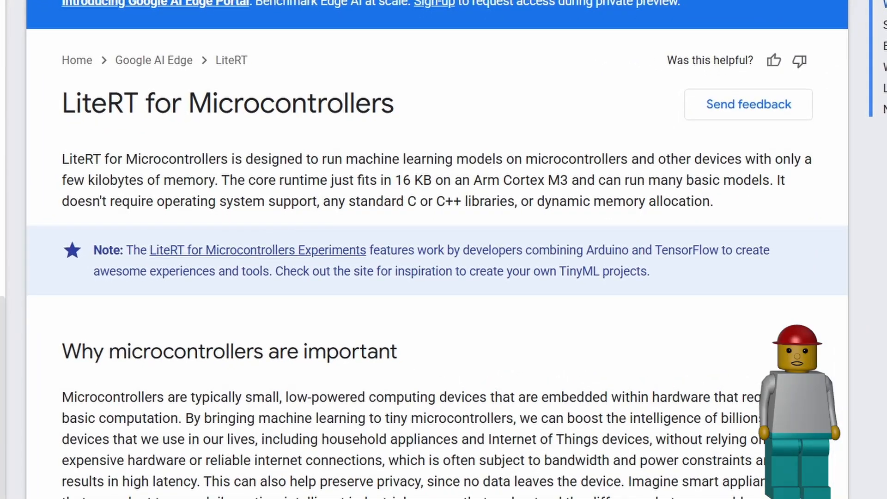
{"action": "scroll", "scroll_direction": "down", "scroll_amount": 3}
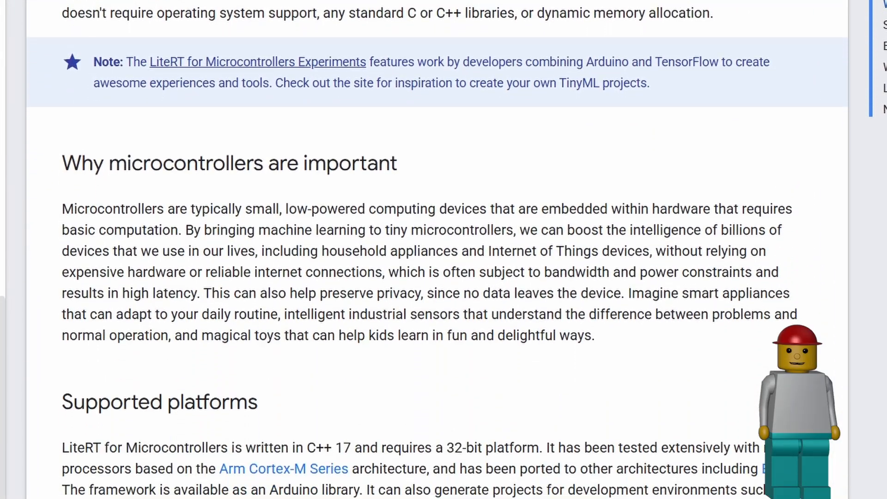
{"action": "scroll", "scroll_direction": "down", "scroll_amount": 3}
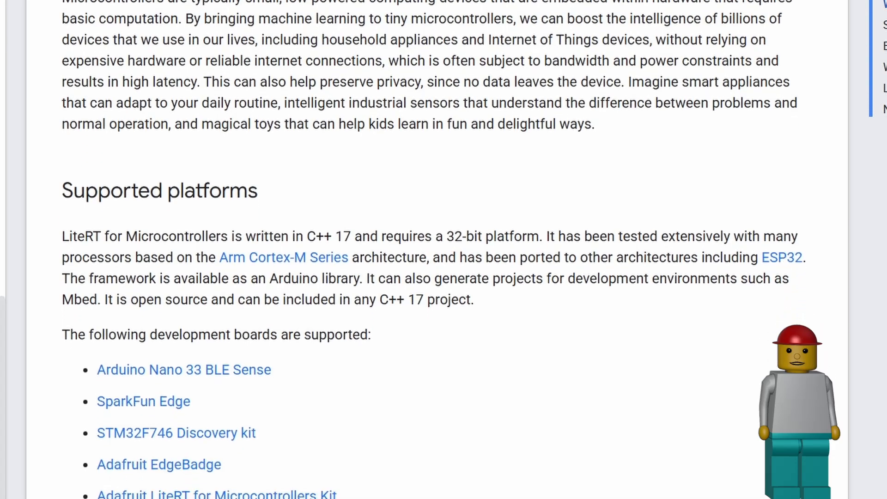
{"action": "scroll", "scroll_direction": "down", "scroll_amount": 3}
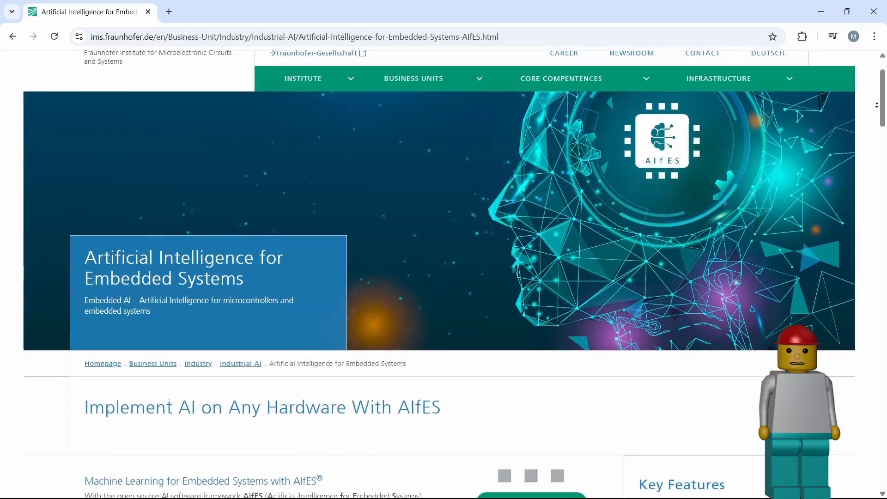
- Scroll the AIfES page past Tiny ML to the AIfES for Arduino and Benchmark sections
{"action": "scroll", "scroll_direction": "down", "scroll_amount": 3}
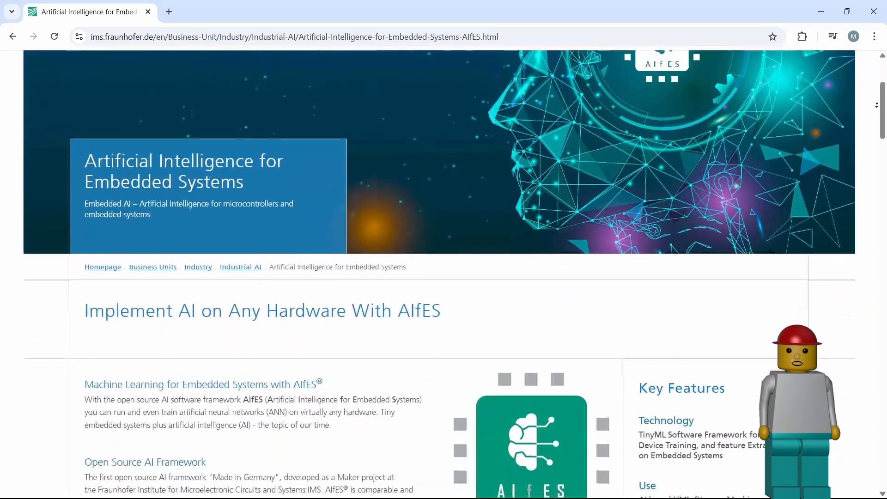
{"action": "scroll", "scroll_direction": "down", "scroll_amount": 3}
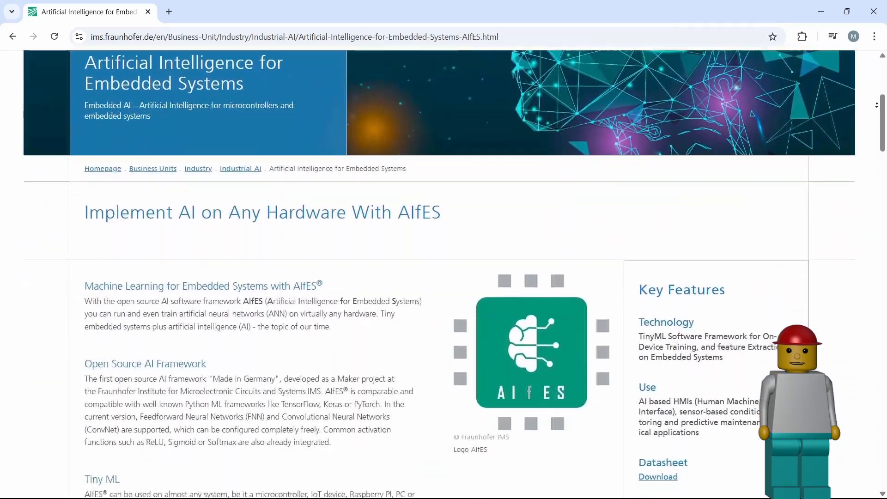
{"action": "scroll", "scroll_direction": "down", "scroll_amount": 3}
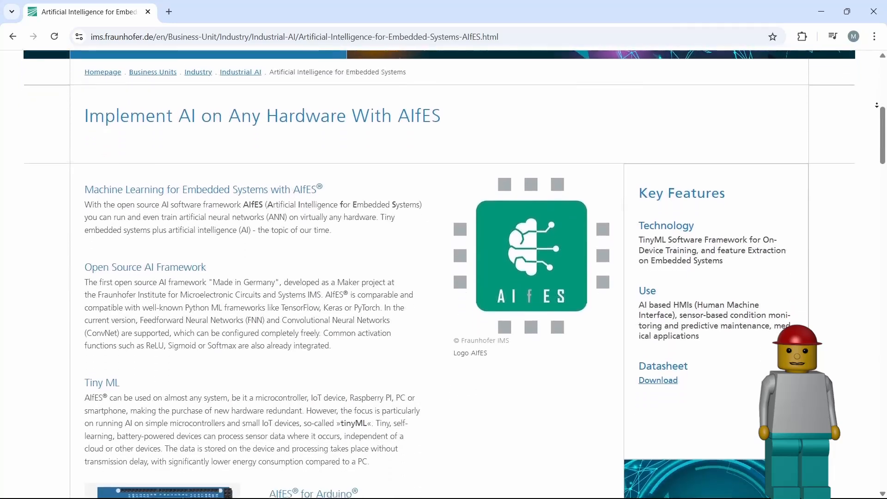
{"action": "scroll", "scroll_direction": "down", "scroll_amount": 3}
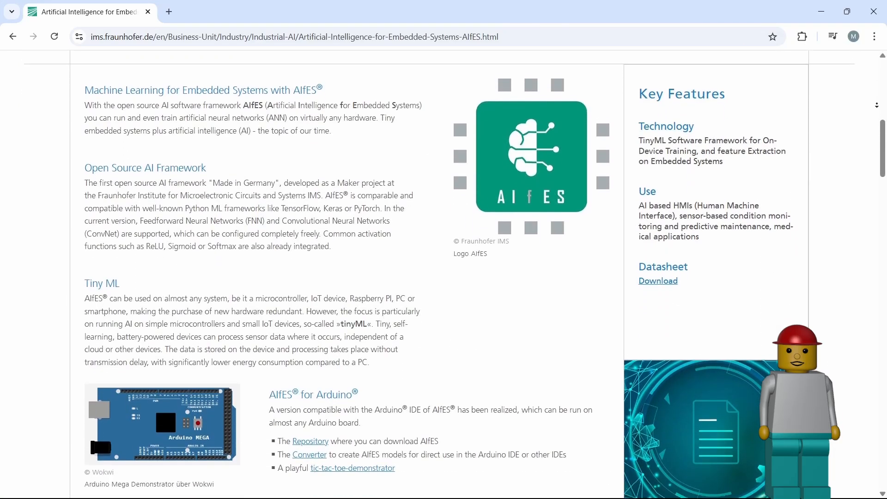
{"action": "scroll", "scroll_direction": "down", "scroll_amount": 3}
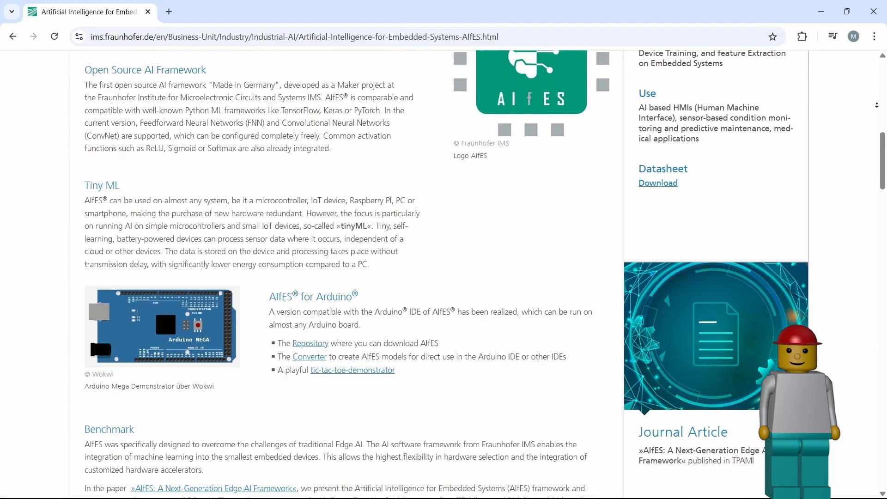
{"action": "scroll", "scroll_direction": "down", "scroll_amount": 3}
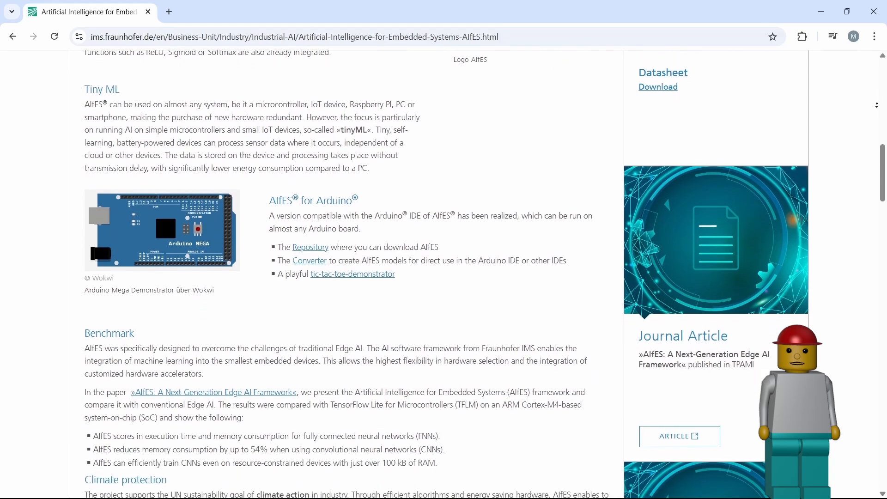
{"action": "scroll", "scroll_direction": "down", "scroll_amount": 3}
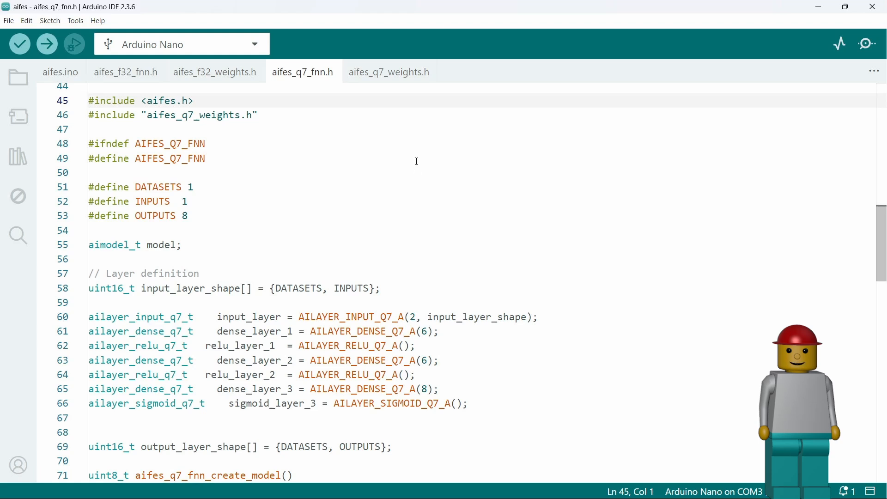
- Scroll aifes_q7_fnn.h from the includes and layer definitions down to aifes_q7_fnn_inference
{"action": "scroll", "scroll_direction": "down", "scroll_amount": 3}
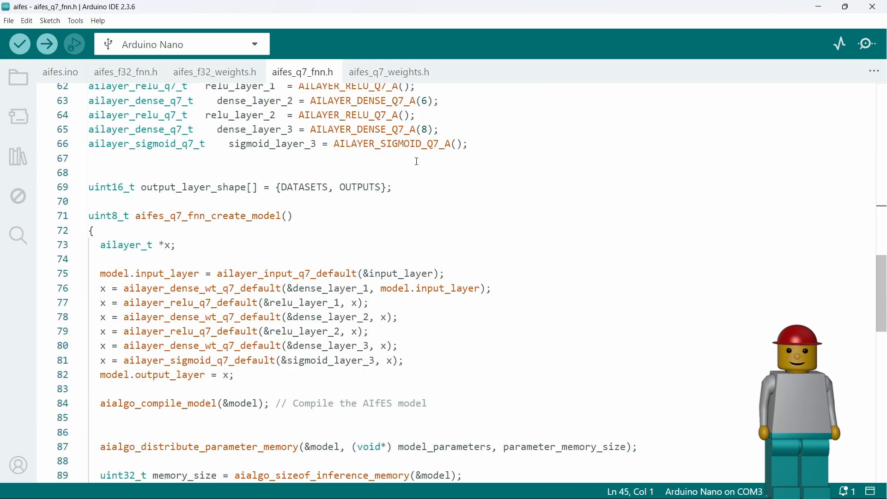
{"action": "scroll", "scroll_direction": "down", "scroll_amount": 3}
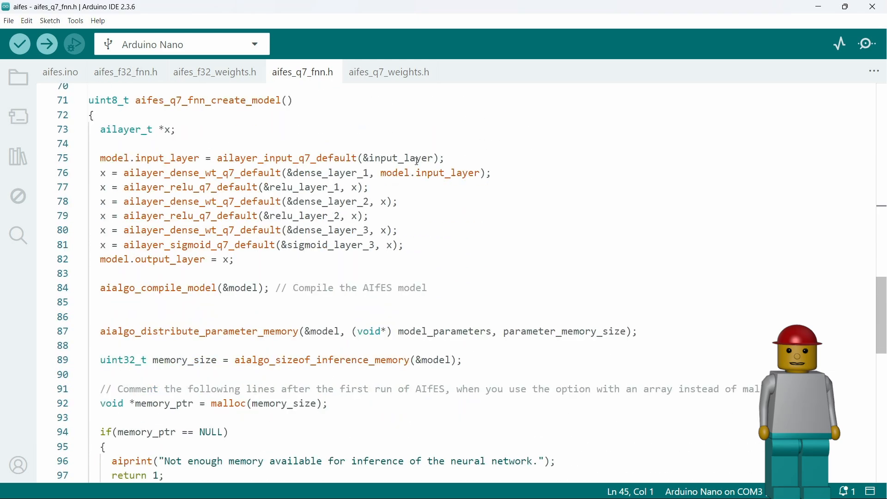
{"action": "scroll", "scroll_direction": "down", "scroll_amount": 3}
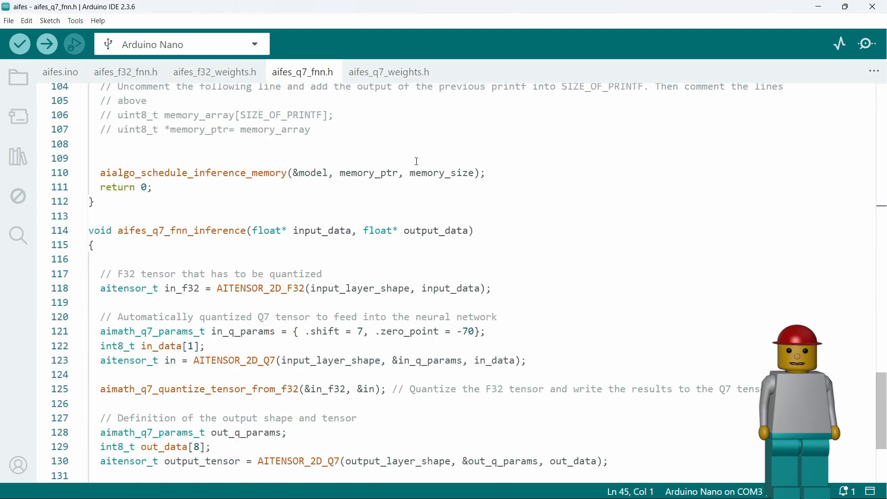
{"action": "scroll", "scroll_direction": "down", "scroll_amount": 3}
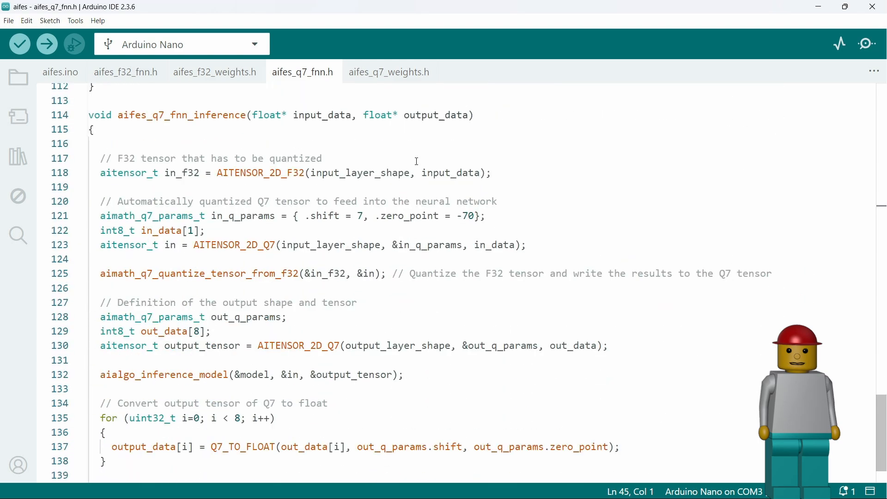
{"action": "scroll", "scroll_direction": "down", "scroll_amount": 3}
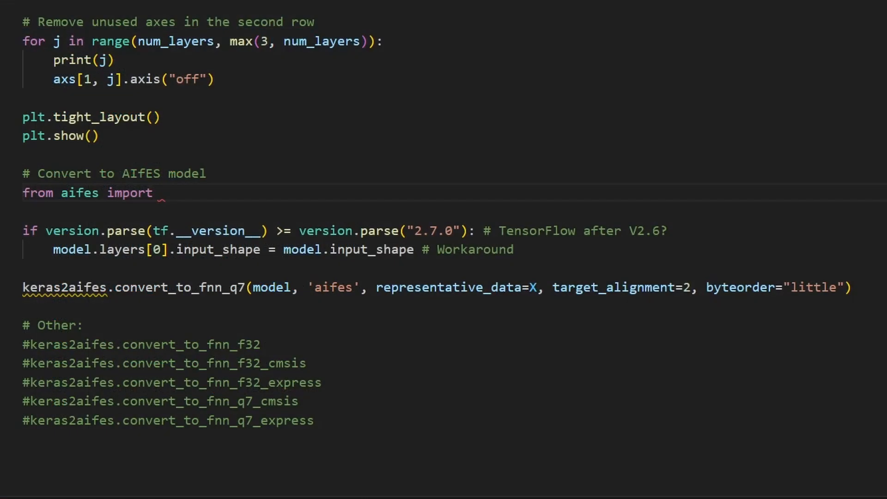
- Complete the keras2aifes import on line 106 and add a '#pytorch2aifes' comment
{"action": "type", "text": "ker"}
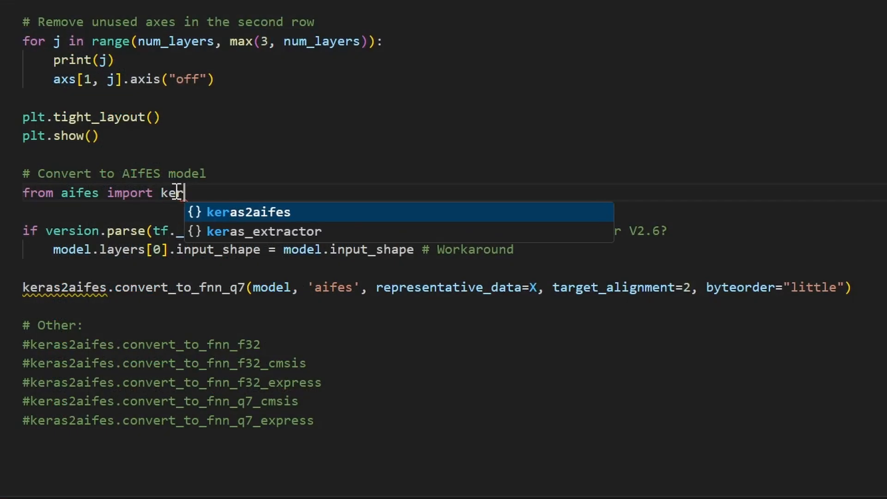
{"action": "type", "text": "as2ai"}
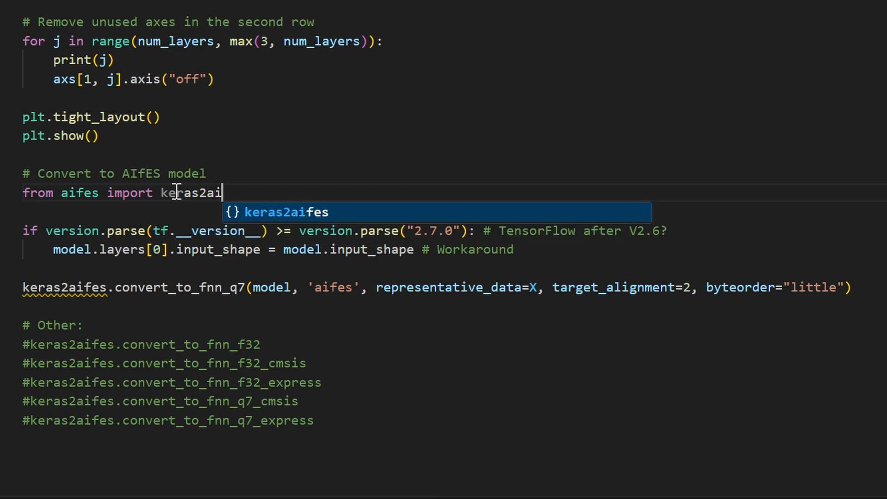
{"action": "key", "text": "Tab"}
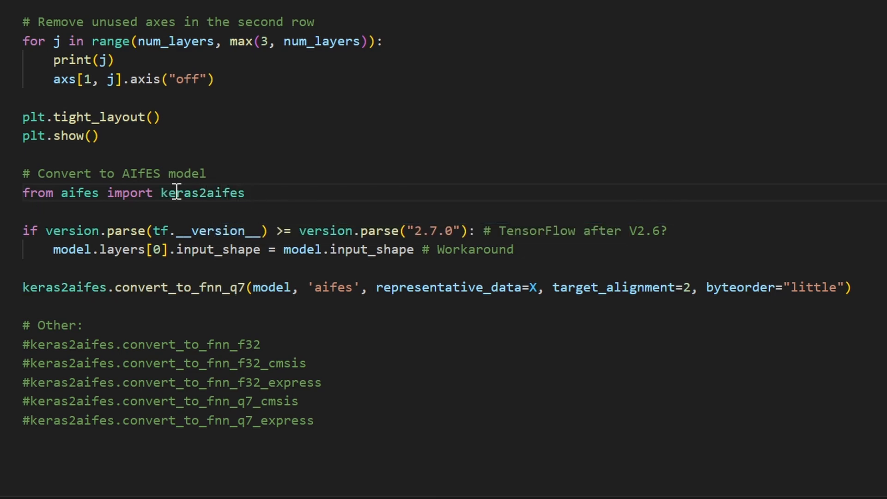
{"action": "type", "text": "#pytorch"}
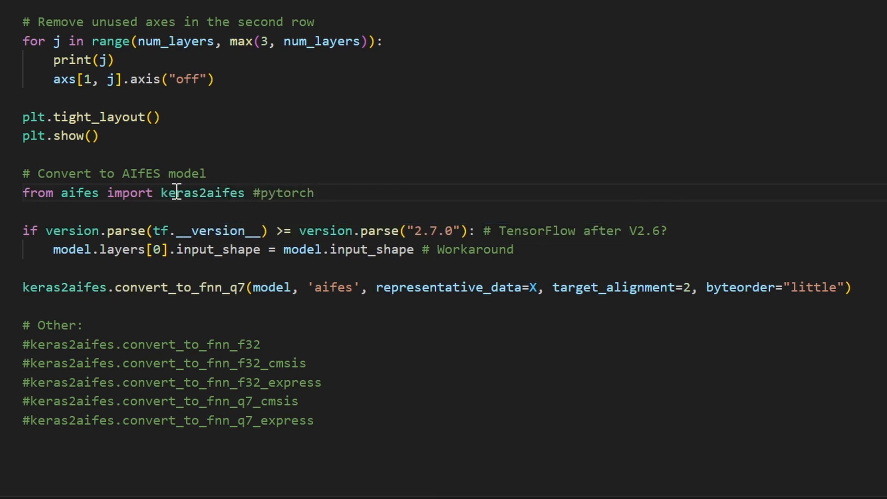
{"action": "type", "text": "2aifes"}
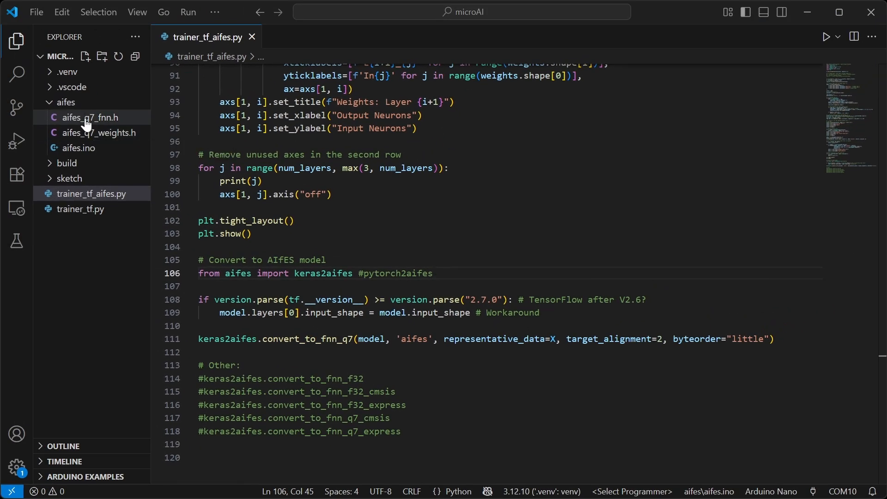
- Open aifes_q7_fnn.h from the aifes folder in the Explorer sidebar
{"action": "left_click", "coordinate": [96, 133]}
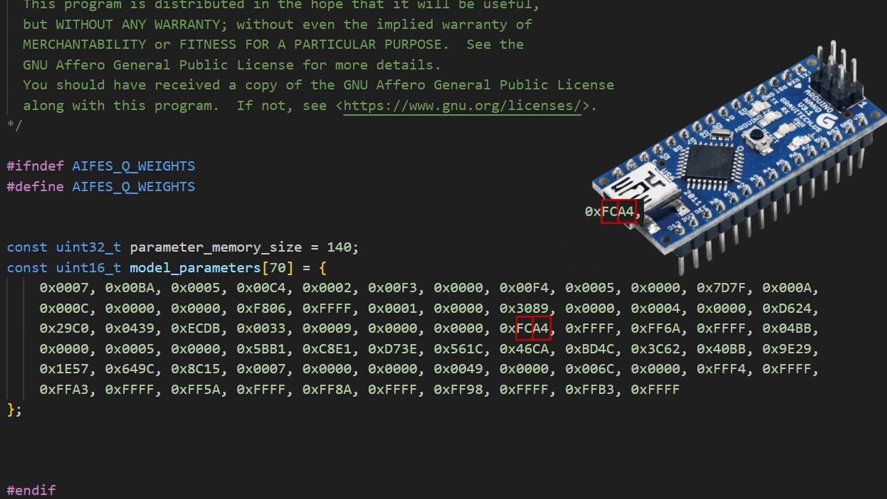
- Highlight model_parameters in aifes_q7_fnn.h and scroll down to the Leaky-ReLU model creation and inference code
{"action": "left_click_drag", "start_coordinate": [619, 212], "coordinate": [718, 166]}
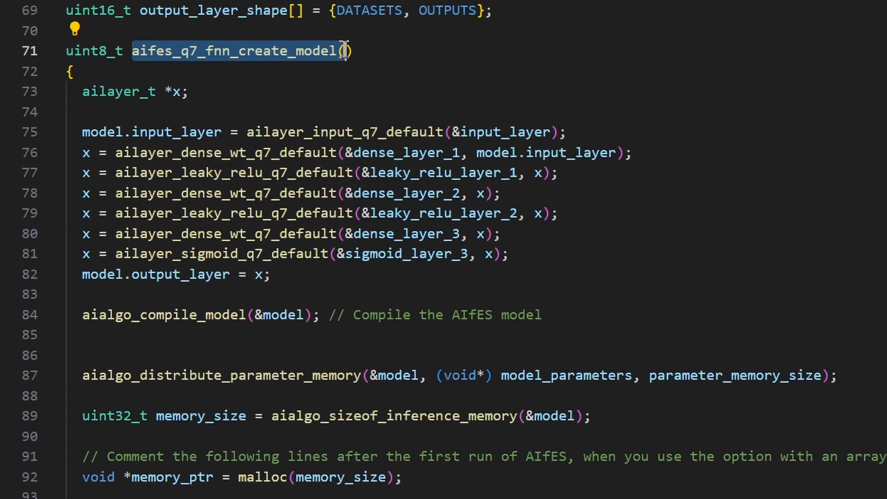
{"action": "double_click", "coordinate": [565, 375]}
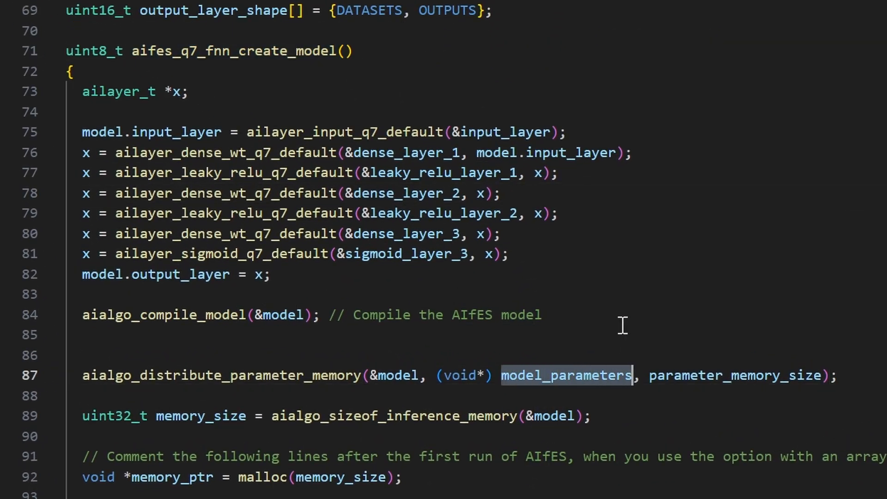
{"action": "scroll", "scroll_direction": "down", "scroll_amount": 3}
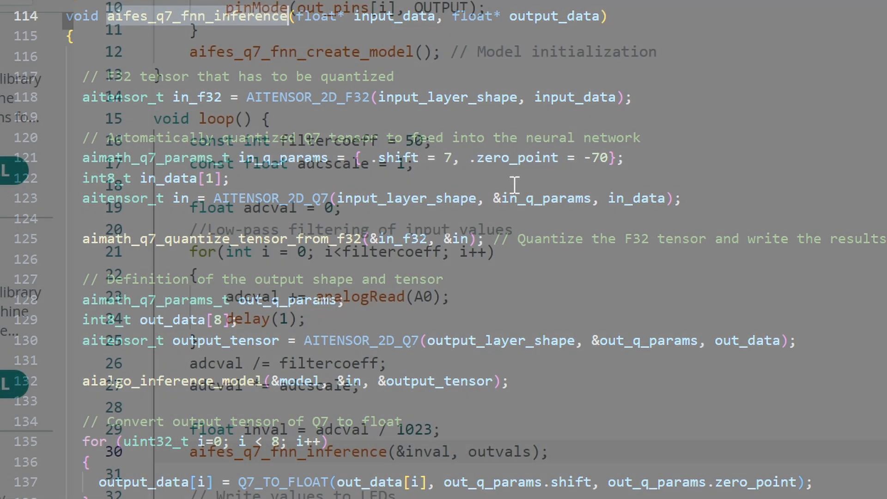
- Open the Library Manager to find AIfES for Arduino, then return to the aifes.ino sketch
{"action": "left_click", "coordinate": [18, 145]}
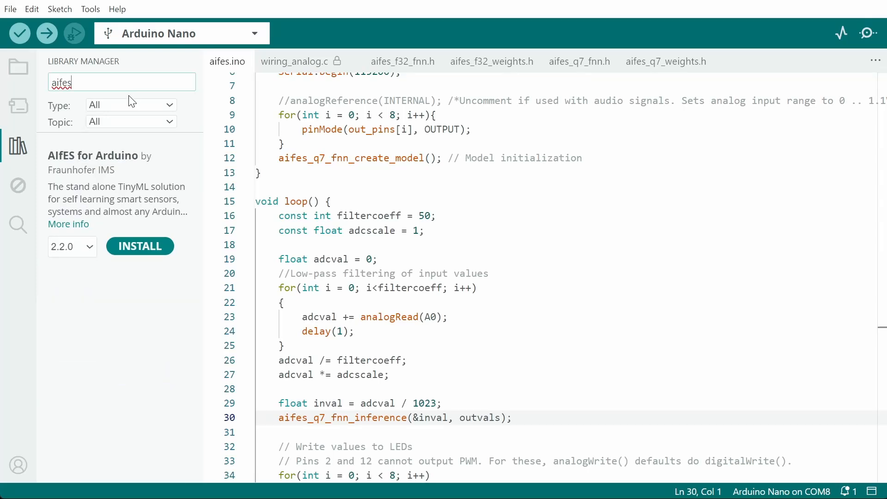
{"action": "left_click", "coordinate": [140, 245]}
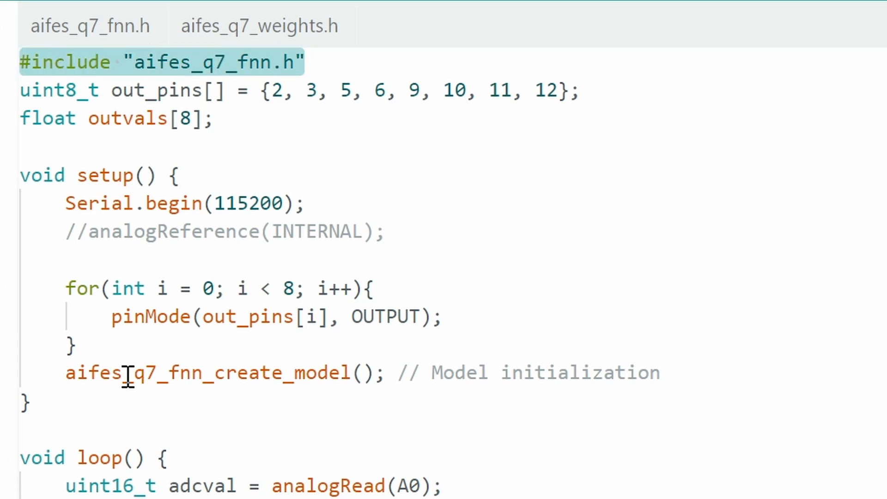
{"action": "mouse_move", "coordinate": [124, 372]}
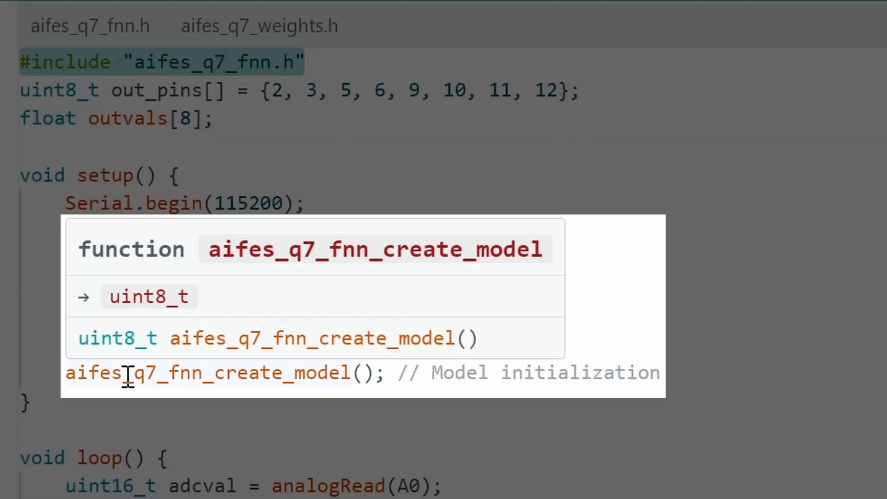